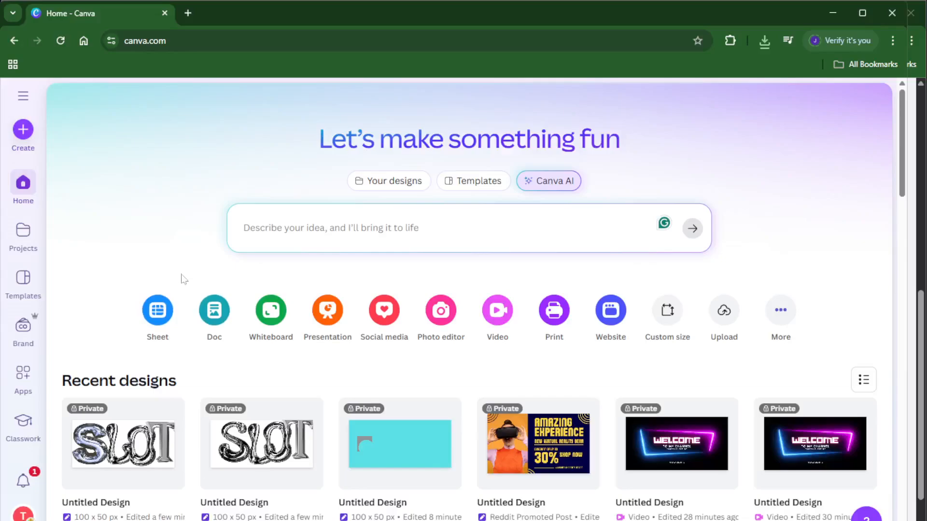
mouse_move(627, 6)
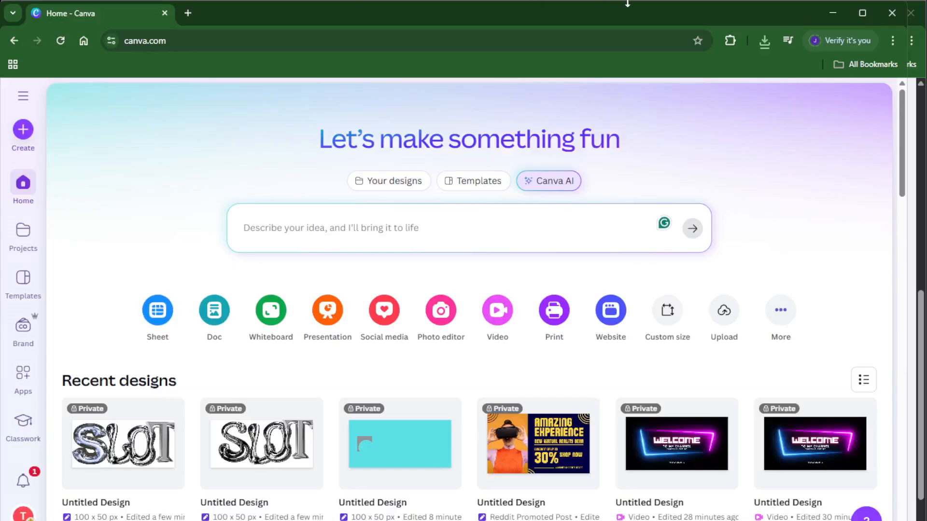
mouse_move(802, 21)
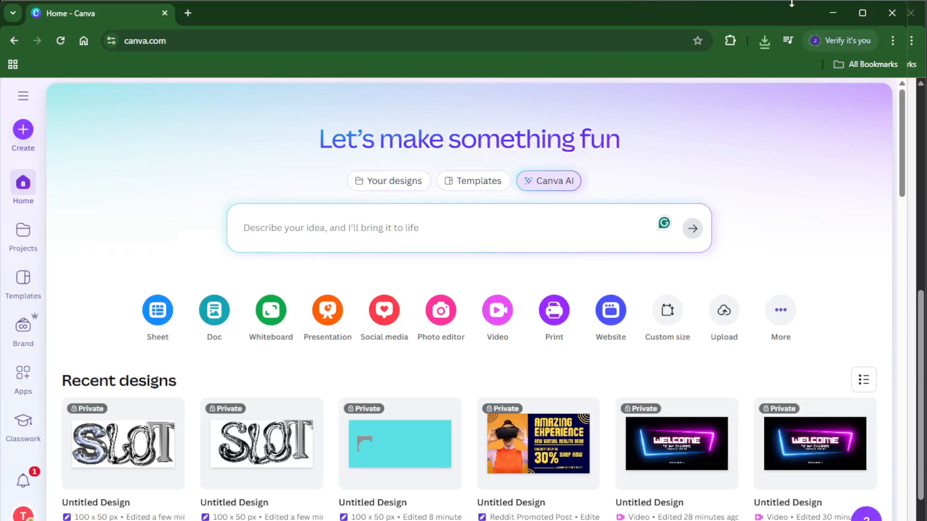
mouse_move(777, 12)
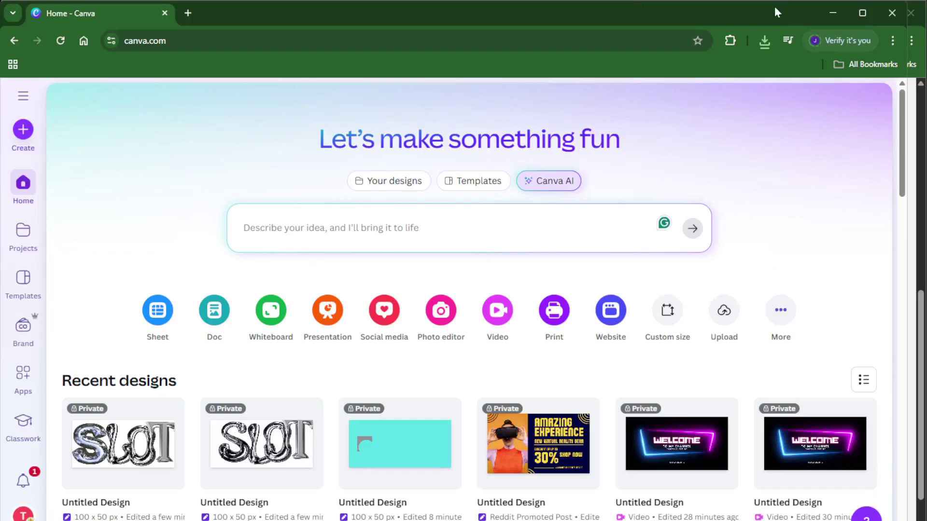
mouse_move(843, 155)
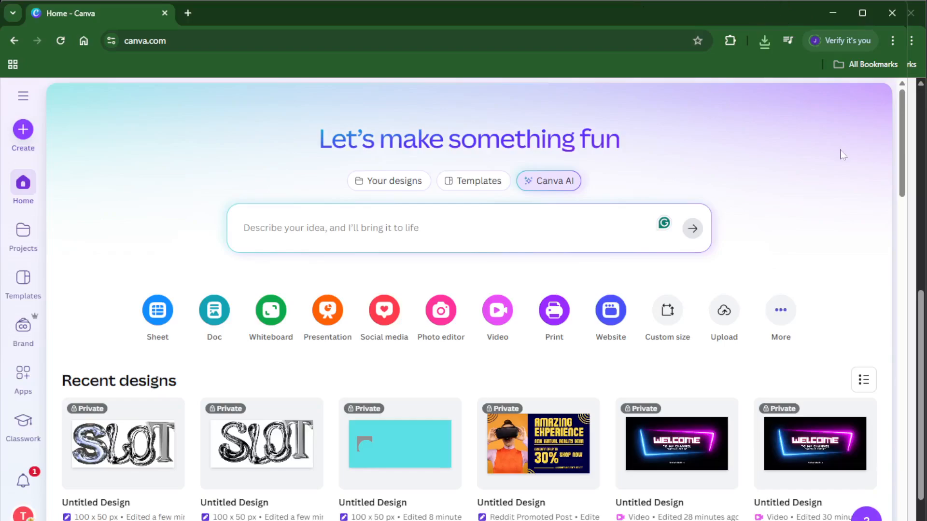
mouse_move(699, 118)
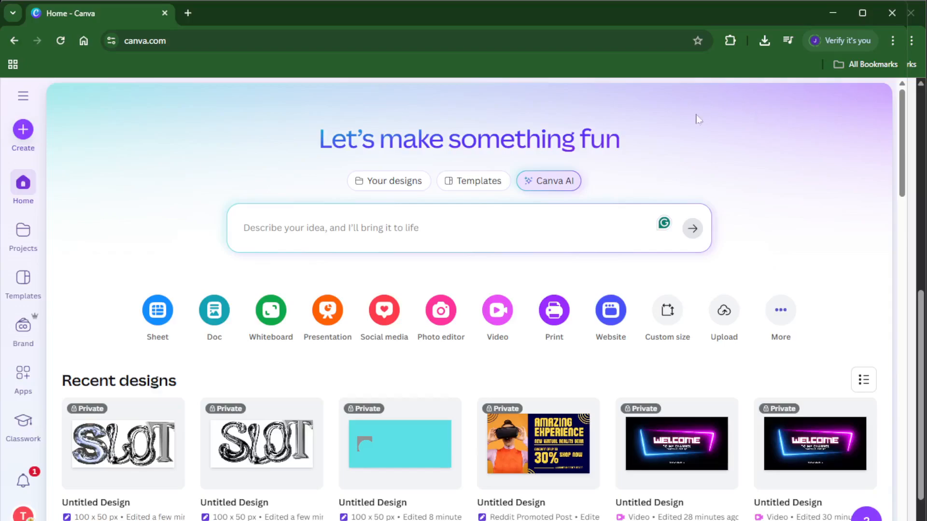
mouse_move(598, 124)
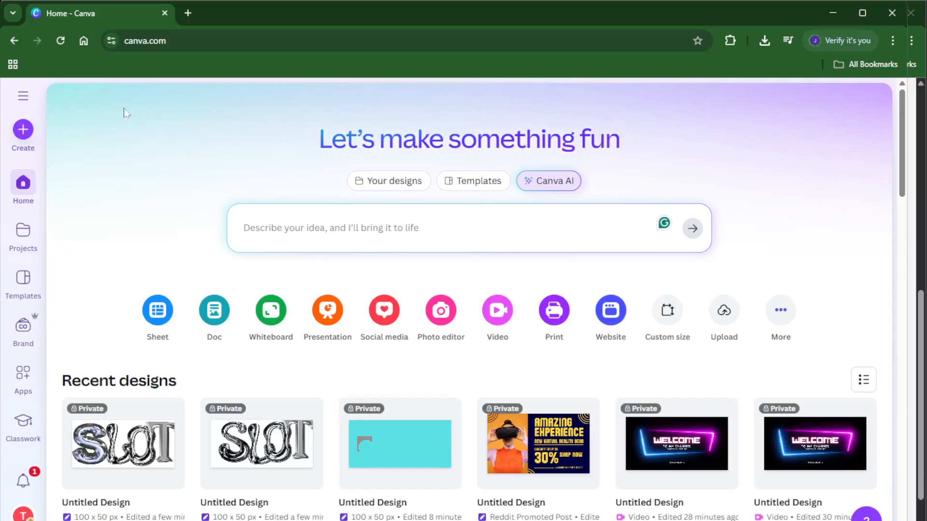
mouse_move(209, 12)
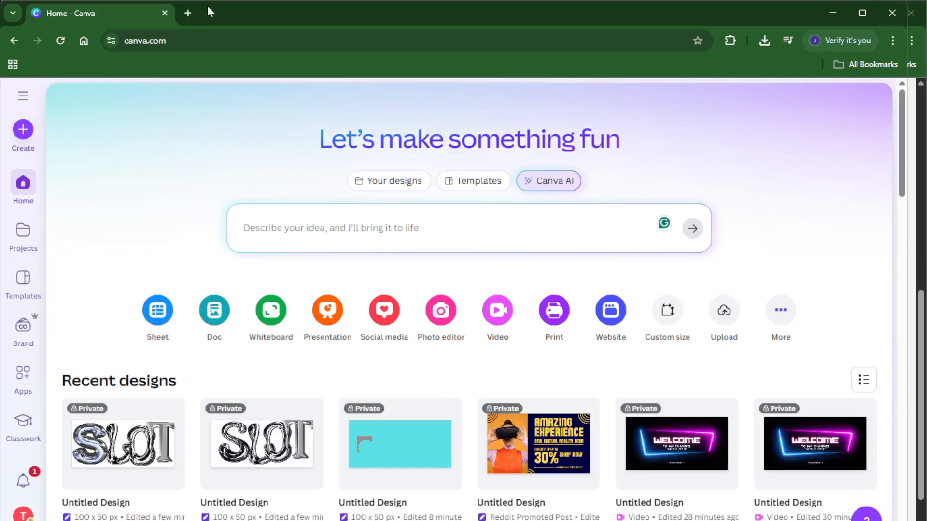
mouse_move(180, 38)
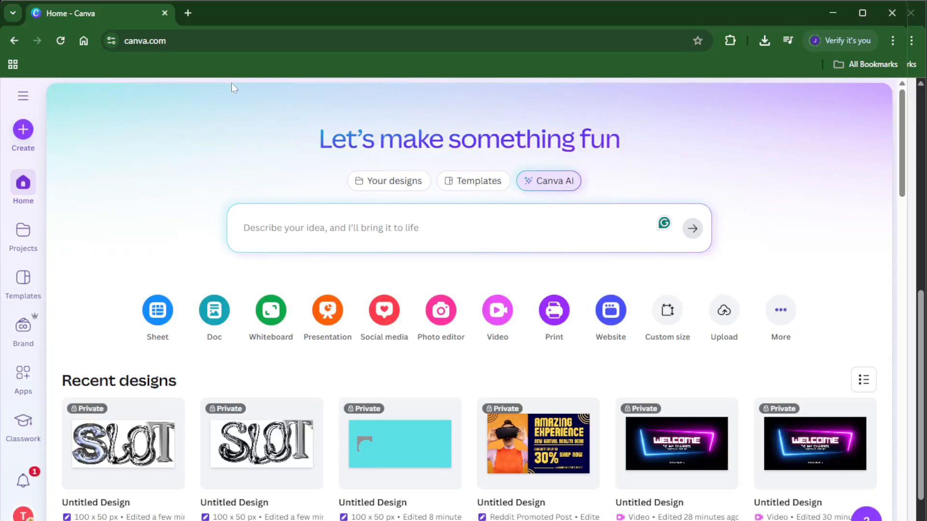
mouse_move(203, 121)
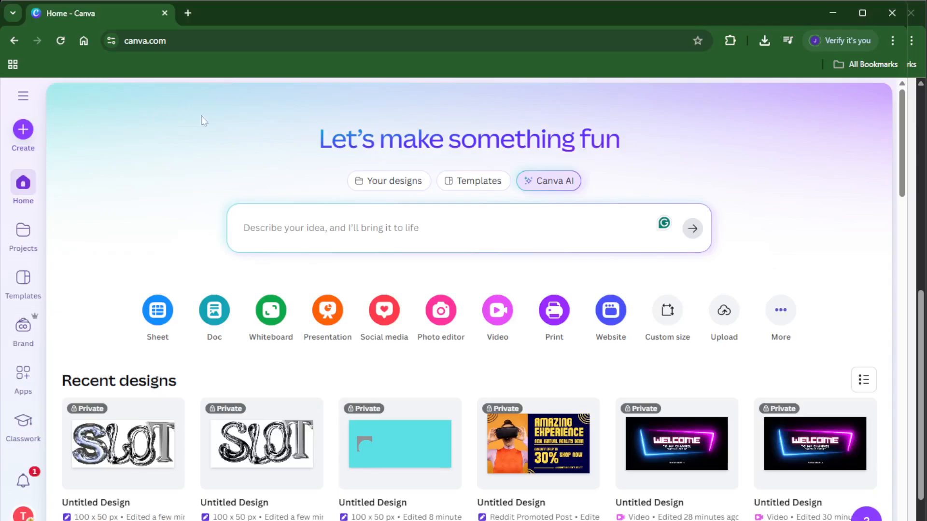
mouse_move(23, 133)
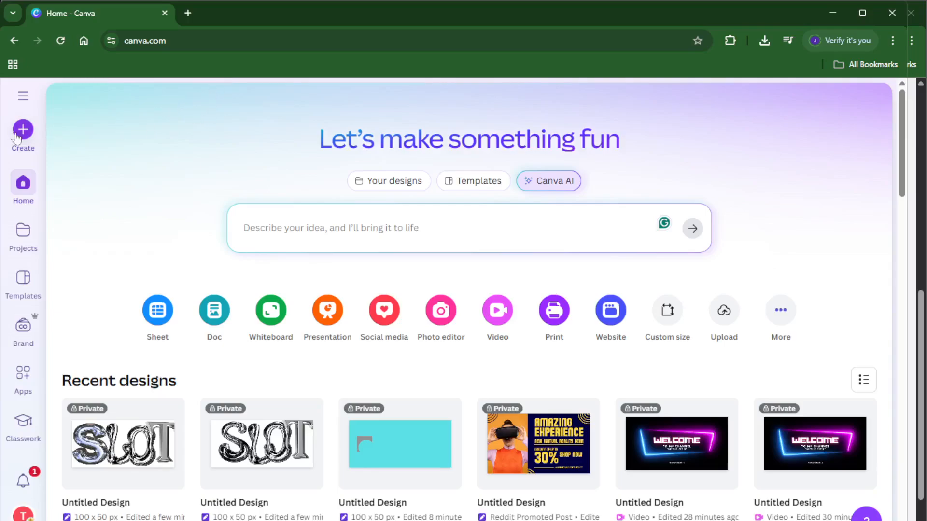
Create a new blank Price List design from the Create menu.
left_click(24, 133)
type("price list")
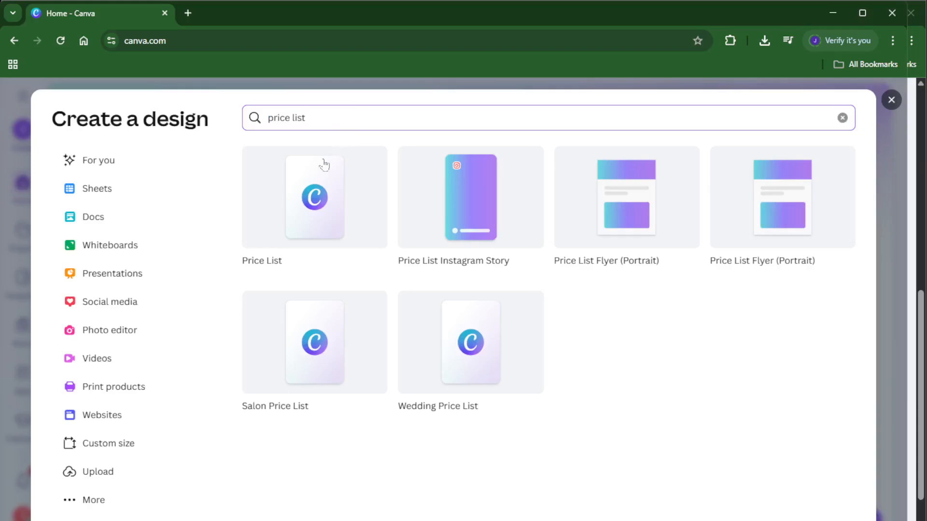
left_click(314, 197)
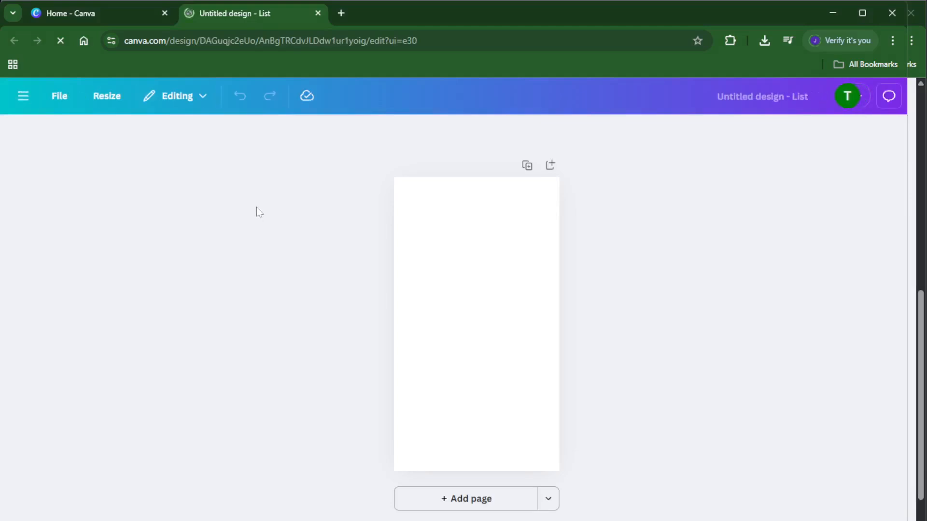
Apply the Blue & Yellow Cleaning Service Price List template from the Design panel.
left_click(23, 142)
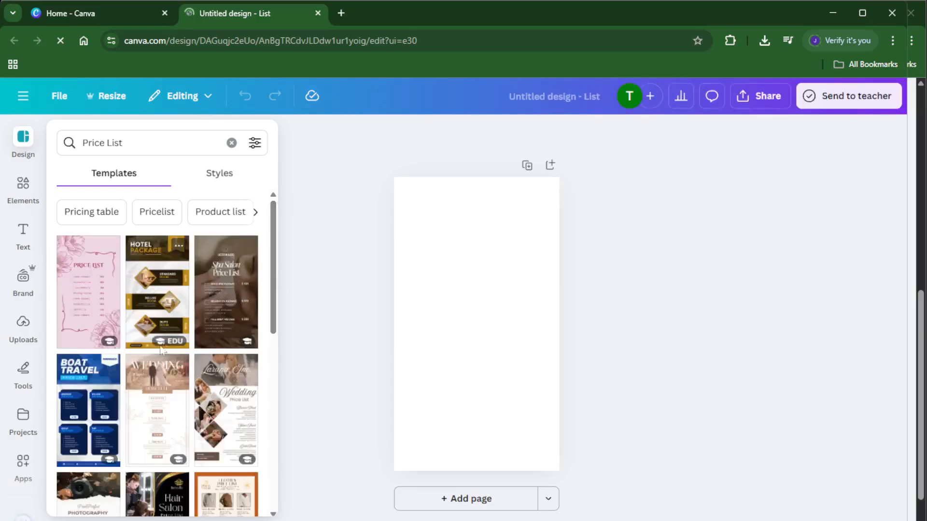
scroll("down", 3)
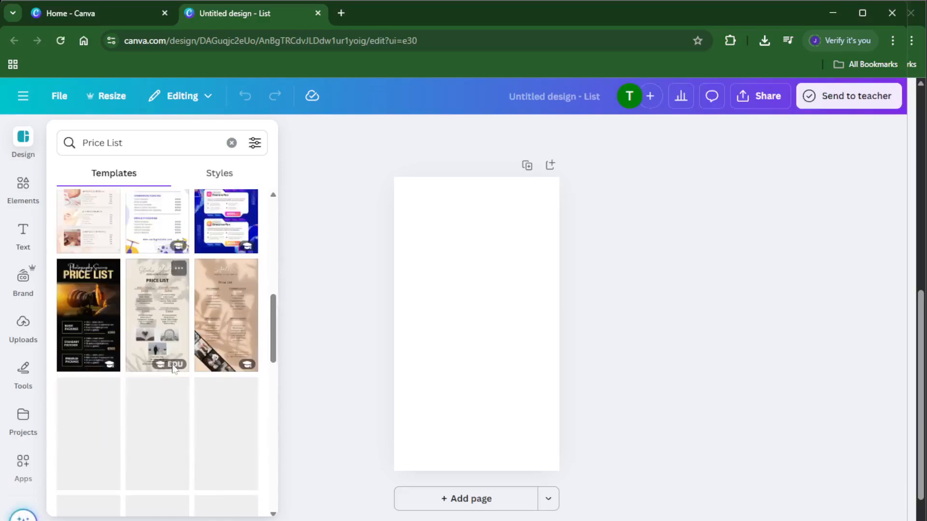
scroll("up", 3)
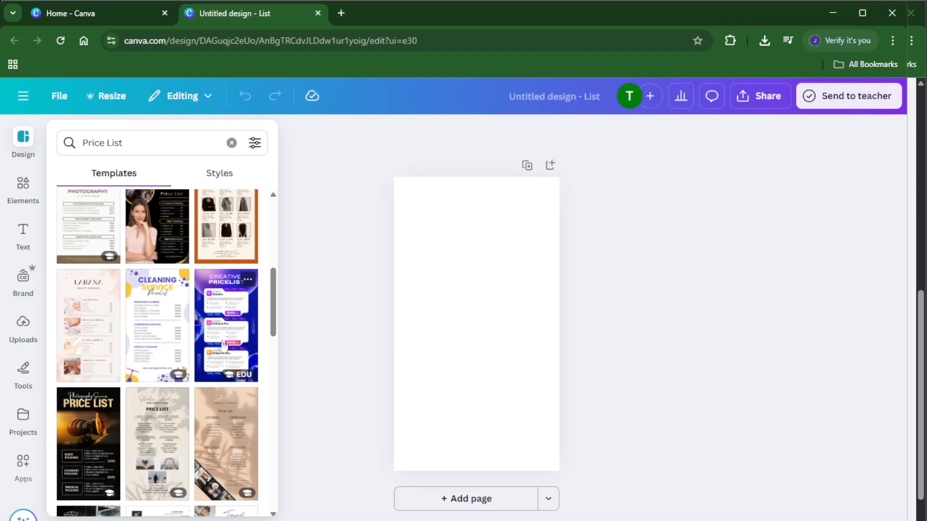
mouse_move(172, 344)
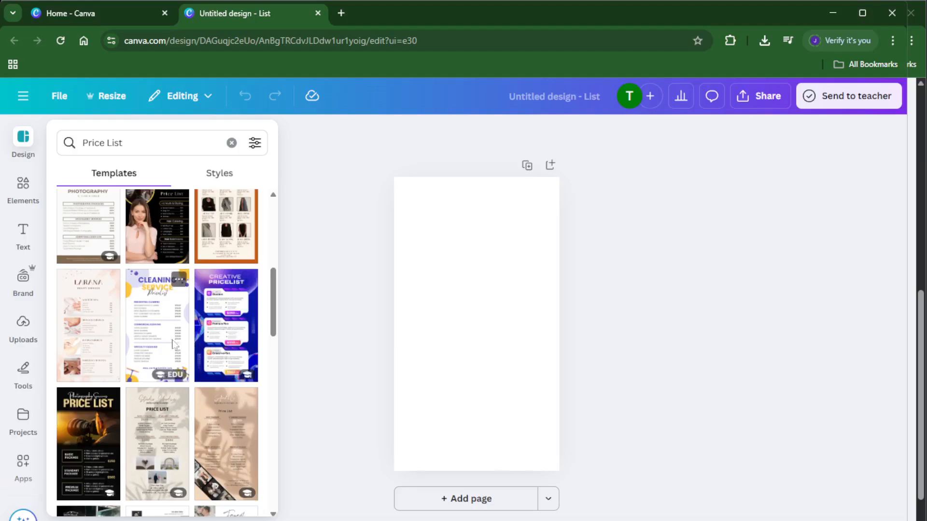
left_click(157, 325)
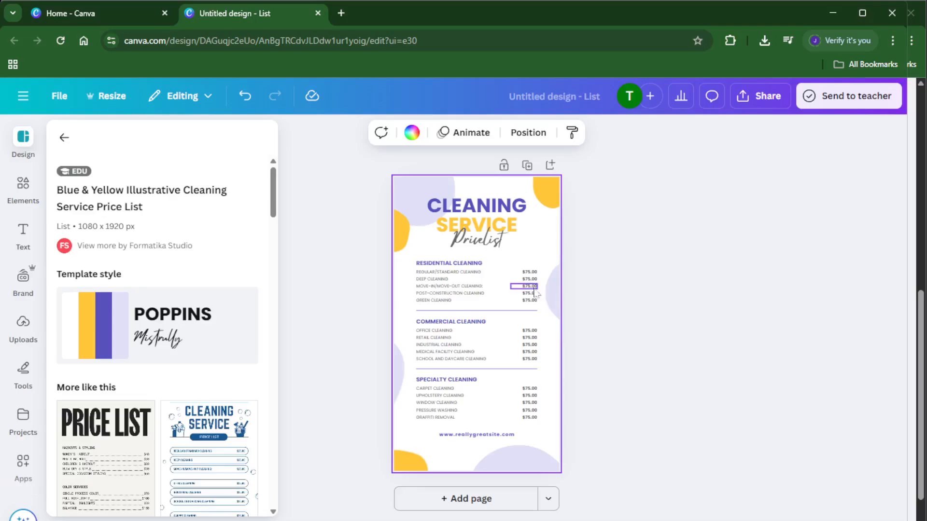
Change the first Residential Cleaning price from $75.00 to $85.00.
left_click(564, 322)
type("8")
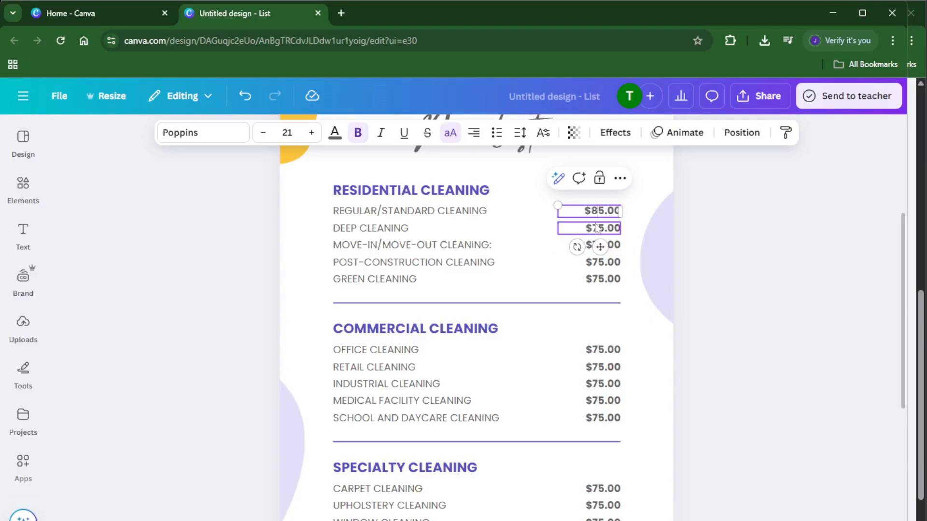
double_click(603, 228)
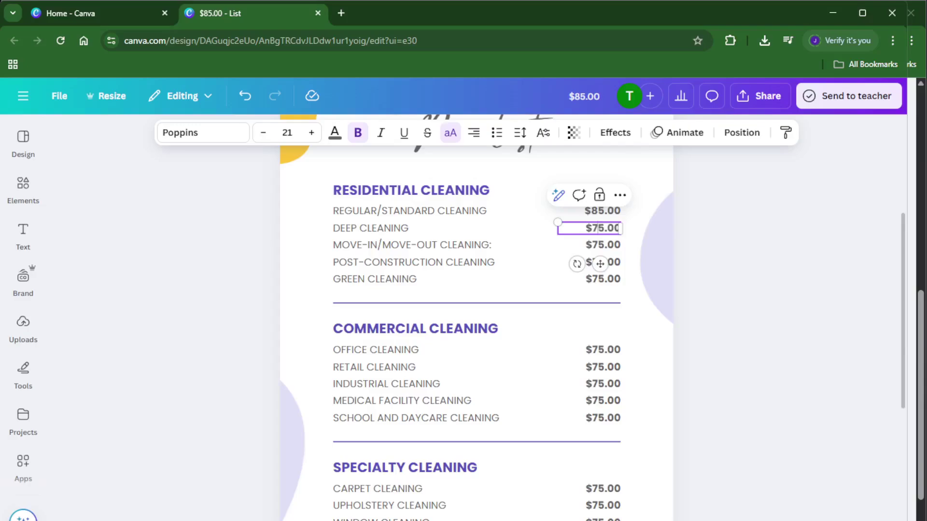
Set Deep Cleaning to $175.00 and Move-In/Move-Out Cleaning to $76.00.
type("1")
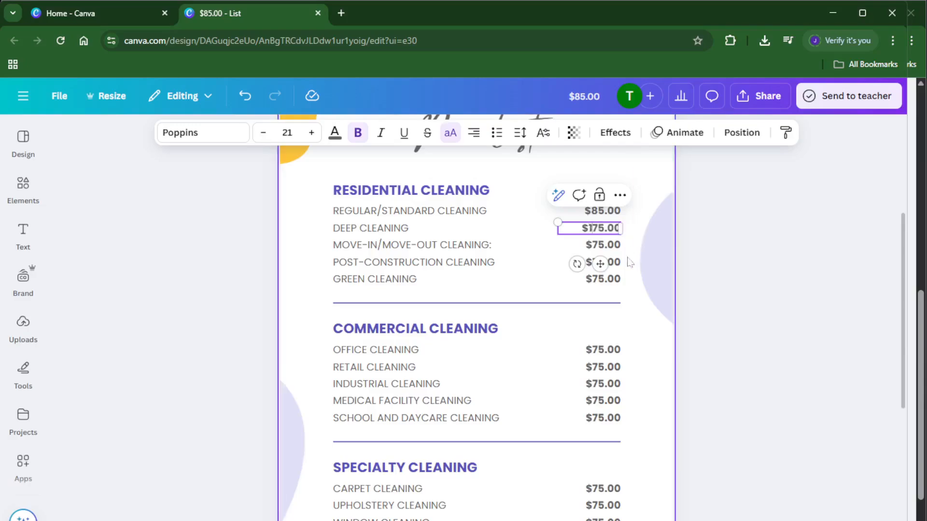
left_click(600, 245)
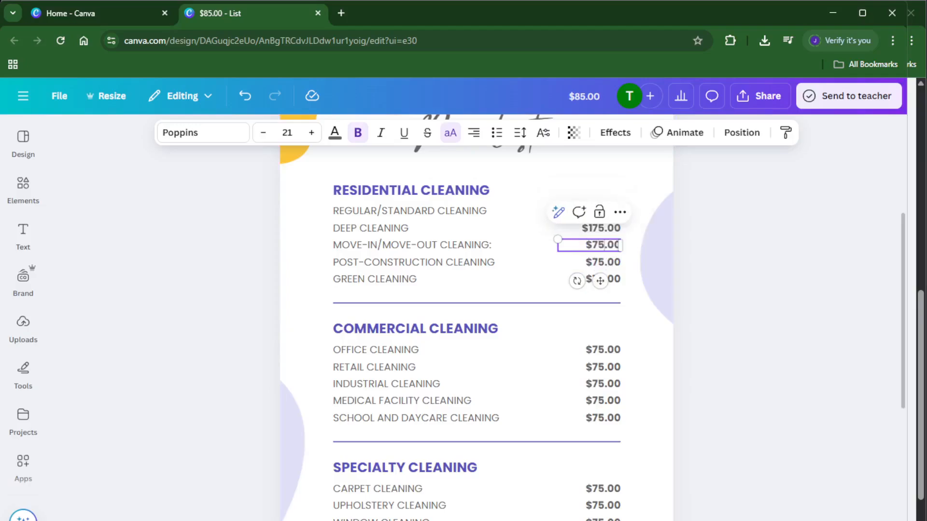
mouse_move(687, 254)
type("6")
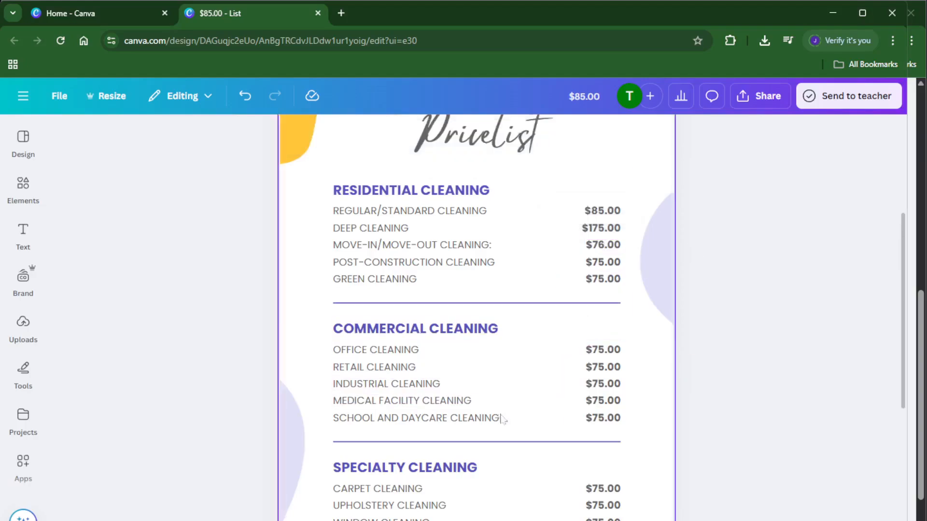
scroll("down", 3)
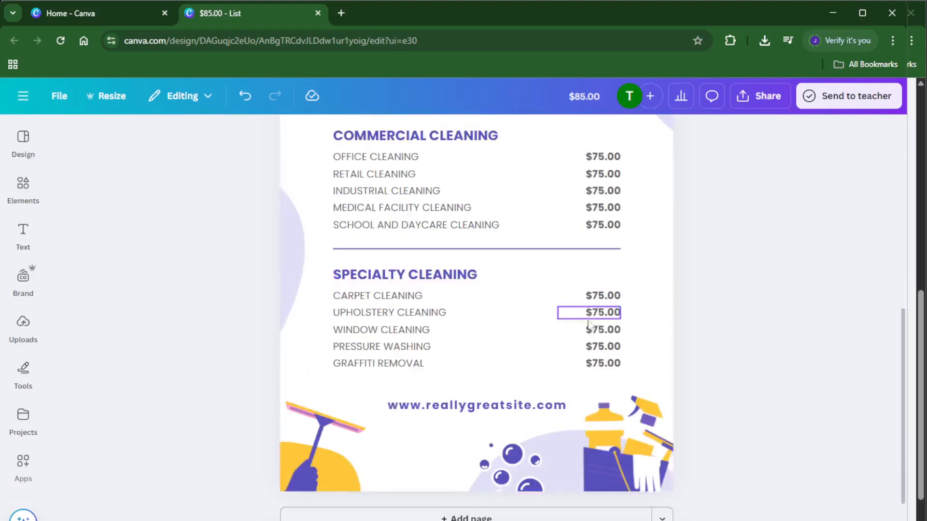
left_click(413, 419)
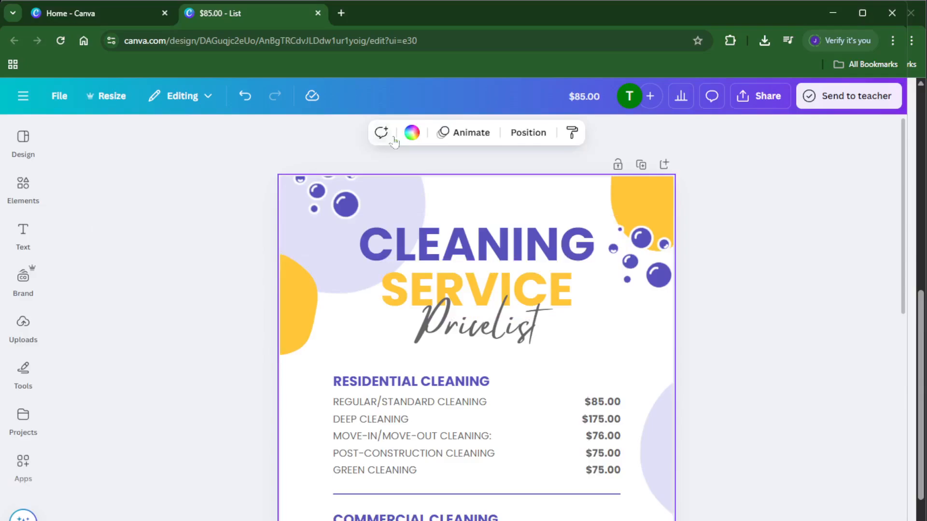
Try red, blue, yellow, teal, grey and brown solid page backgrounds.
left_click(411, 132)
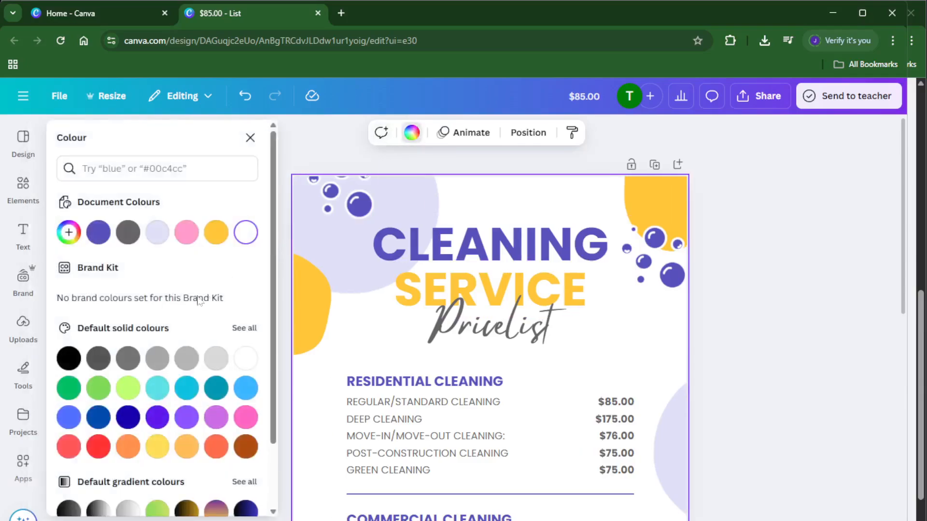
left_click(98, 446)
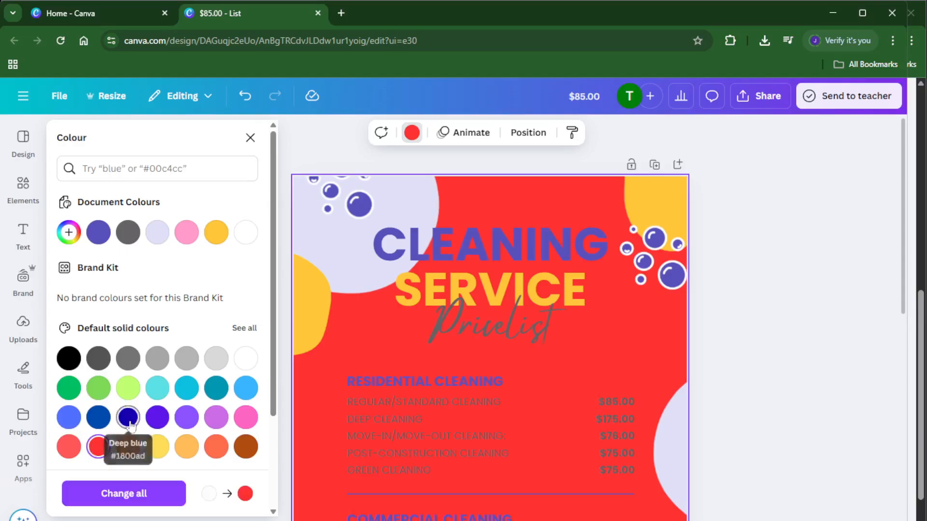
left_click(128, 417)
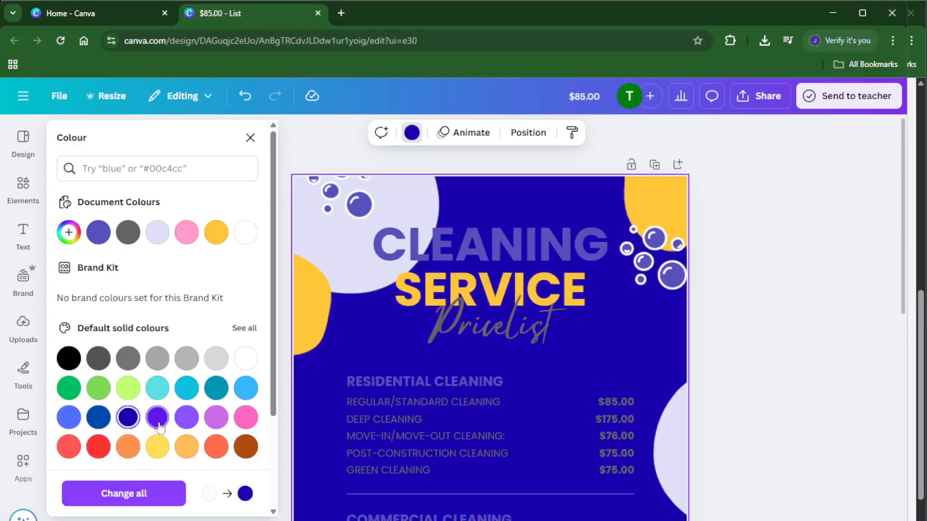
left_click(156, 447)
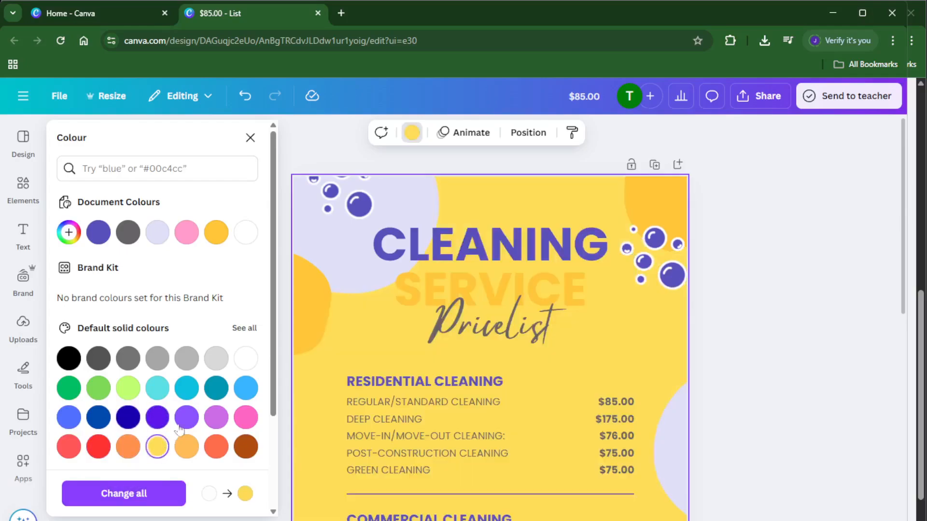
mouse_move(216, 387)
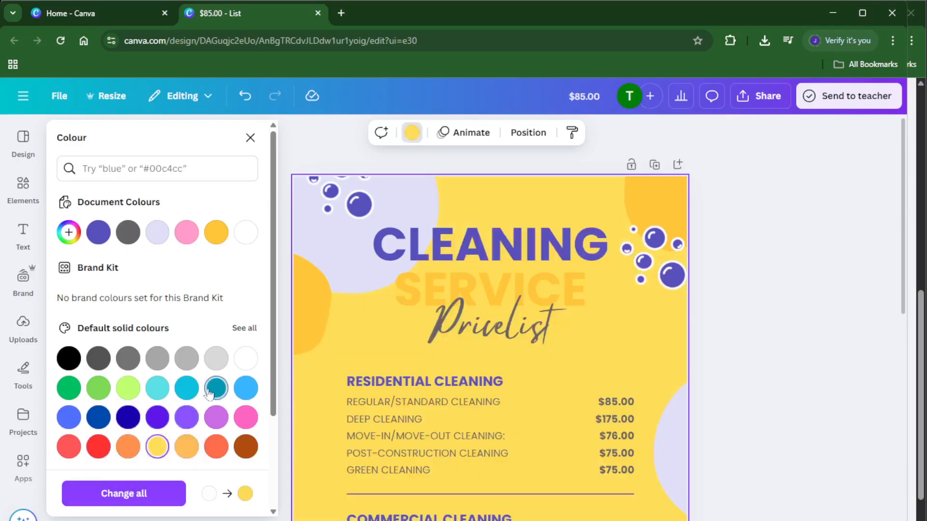
left_click(215, 388)
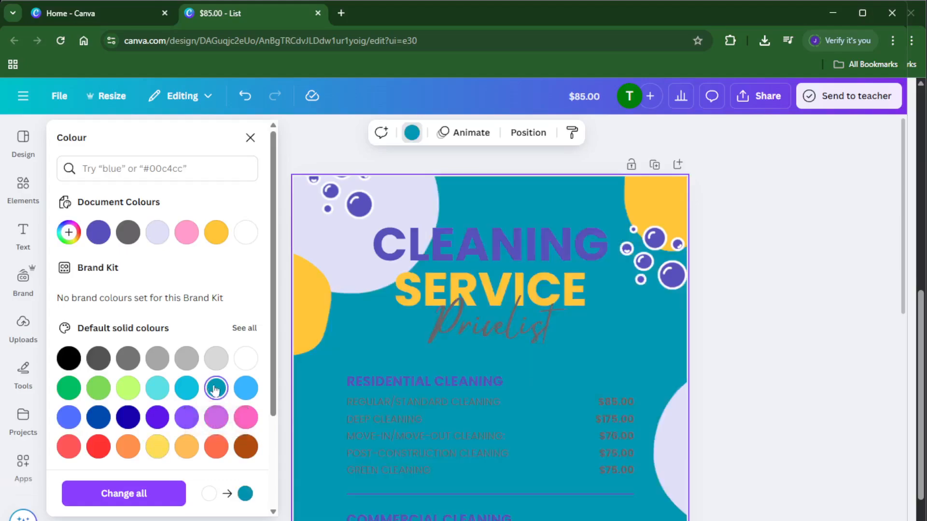
left_click(215, 358)
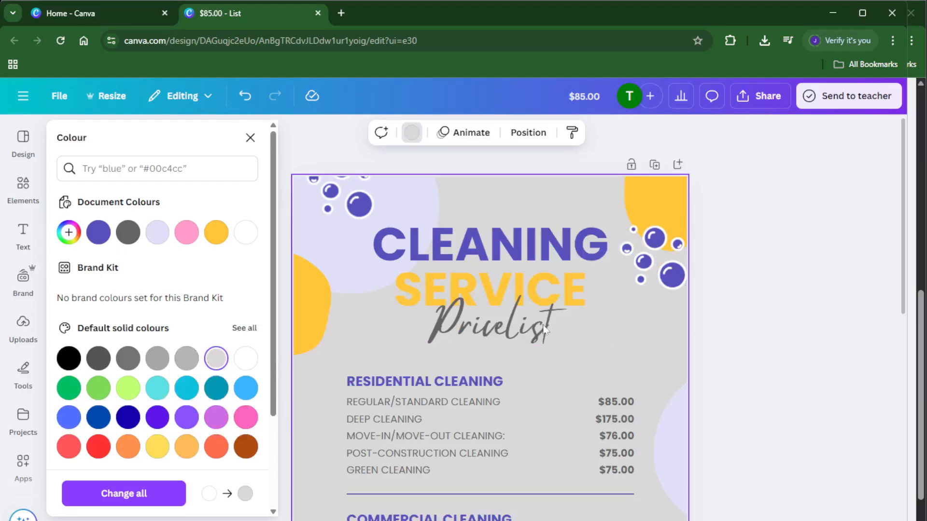
left_click(187, 358)
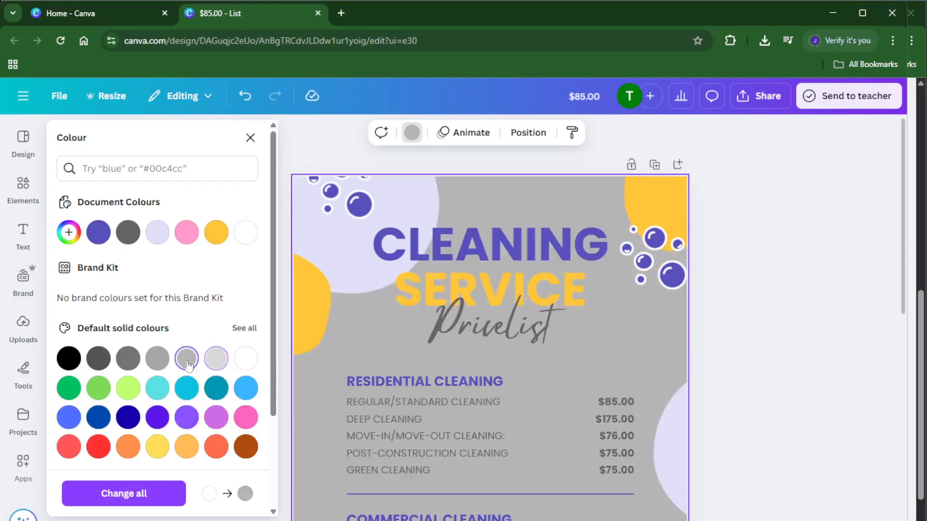
mouse_move(245, 388)
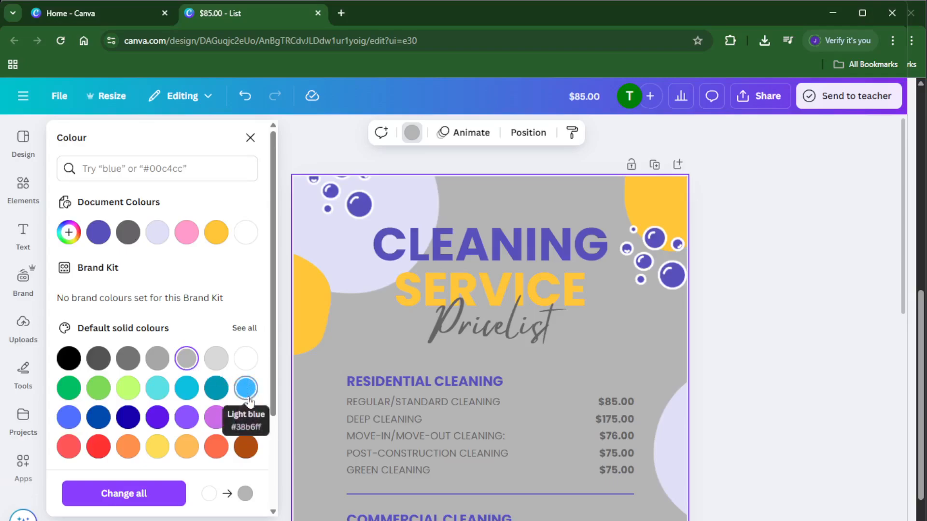
left_click(245, 446)
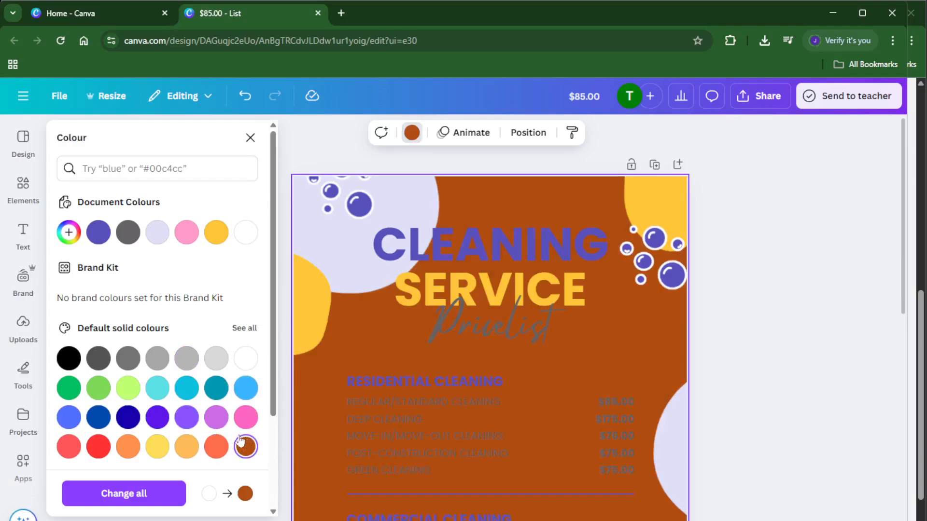
Choose the purple-to-orange default gradient for the page background.
scroll("down", 3)
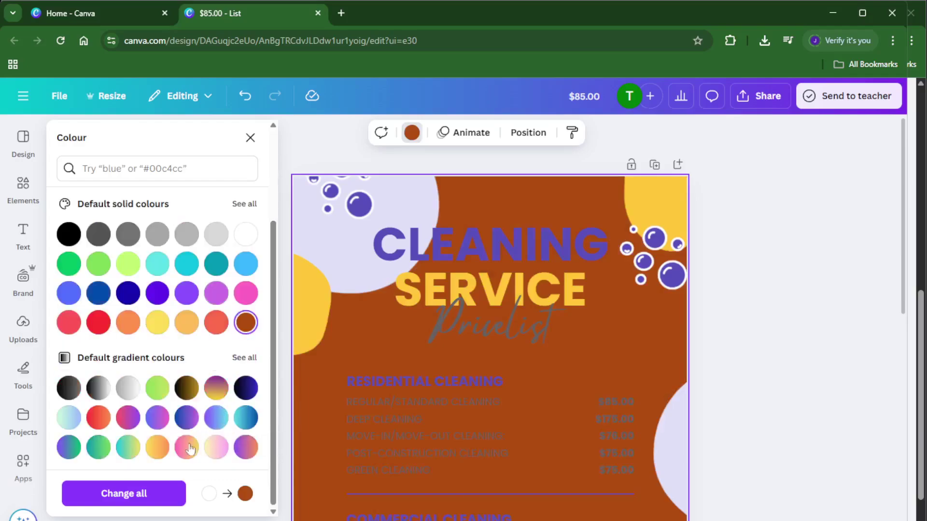
left_click(216, 388)
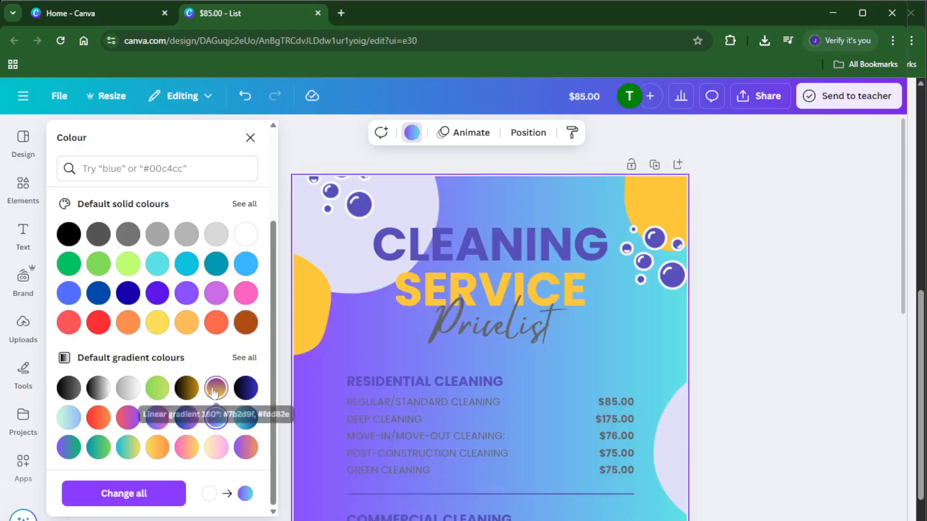
left_click(216, 388)
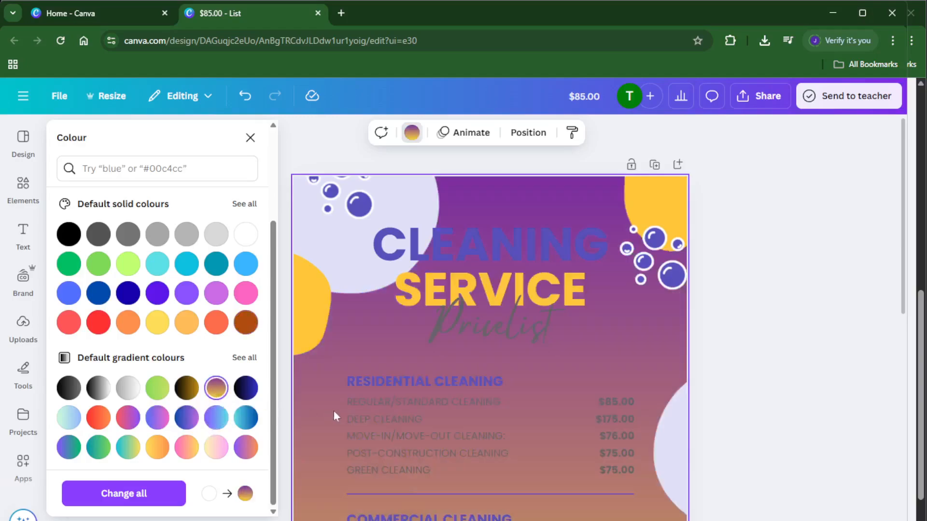